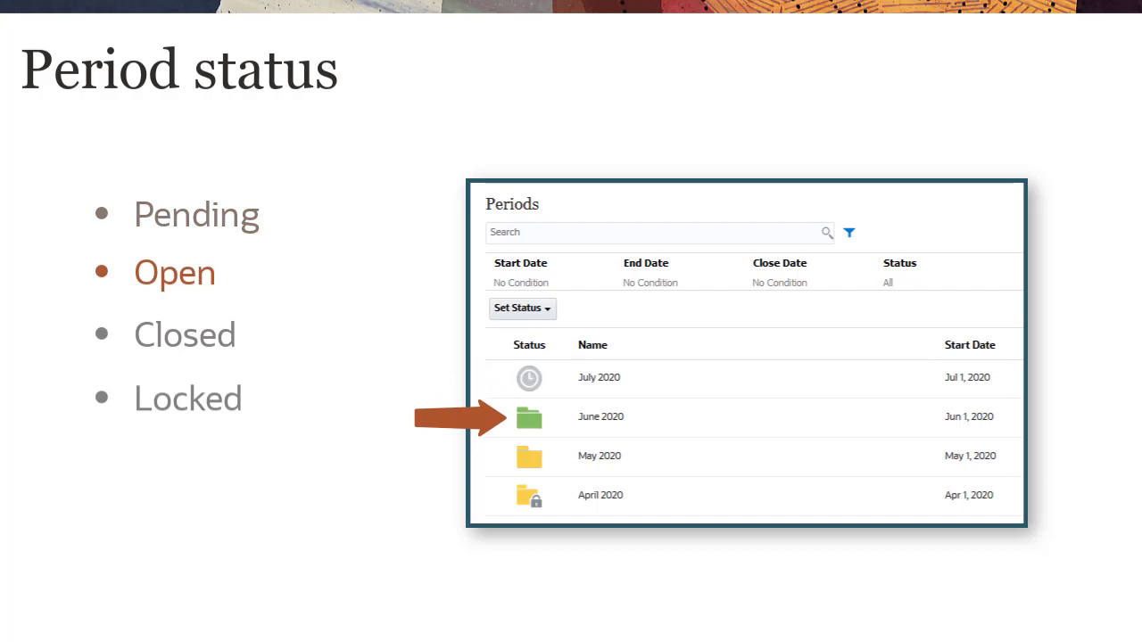
Advance from the period status overview to the Pending status slide.
key(Right)
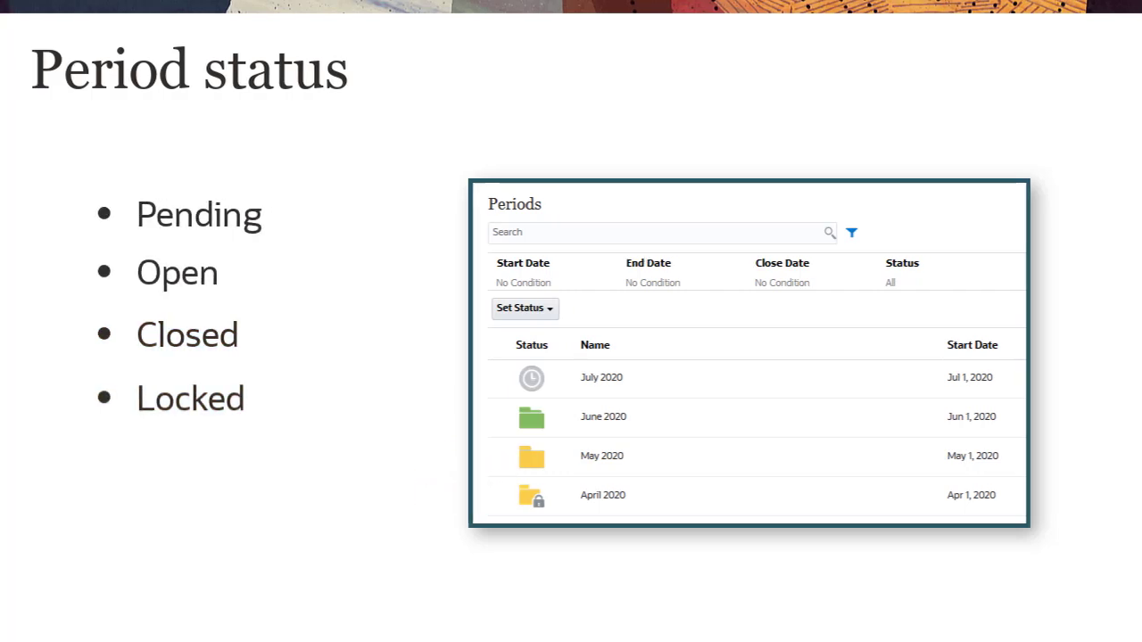
key(Right)
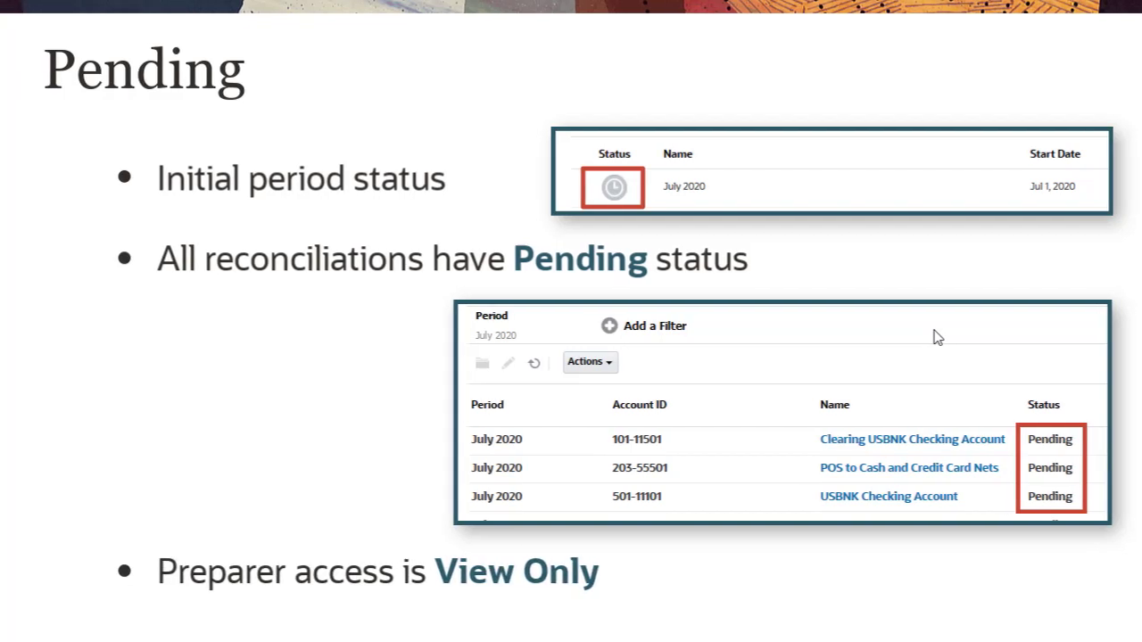
Move past the Pending slide to the live list of July 2020 pending reconciliations.
key(Right)
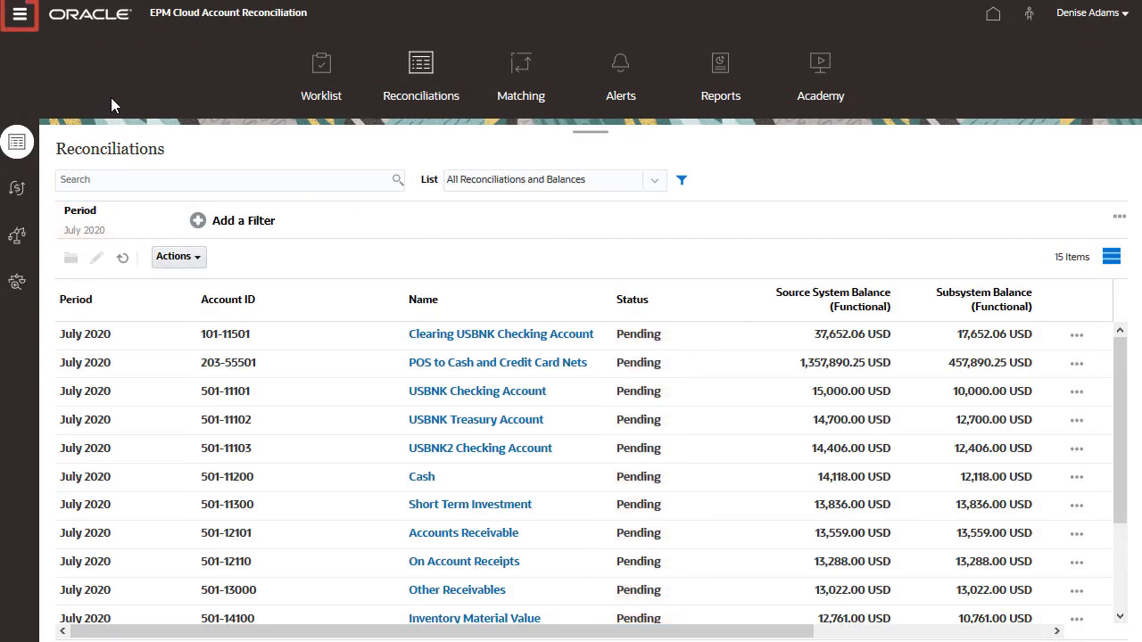
From the Navigator's Periods list, set the July 2020 period's status to Open.
click(19, 16)
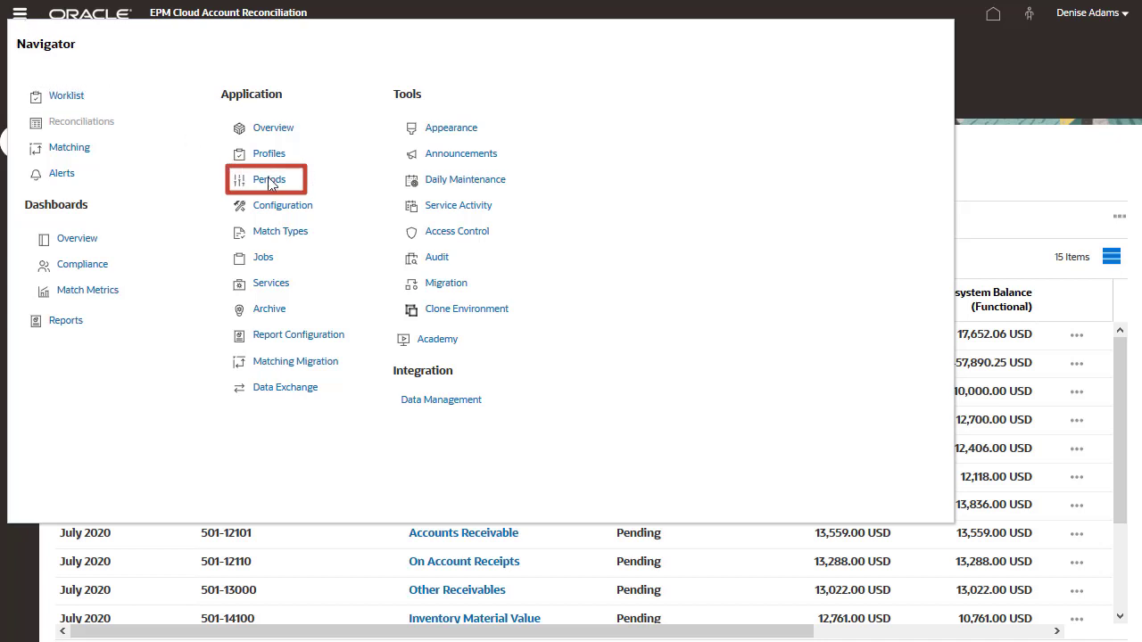
click(268, 178)
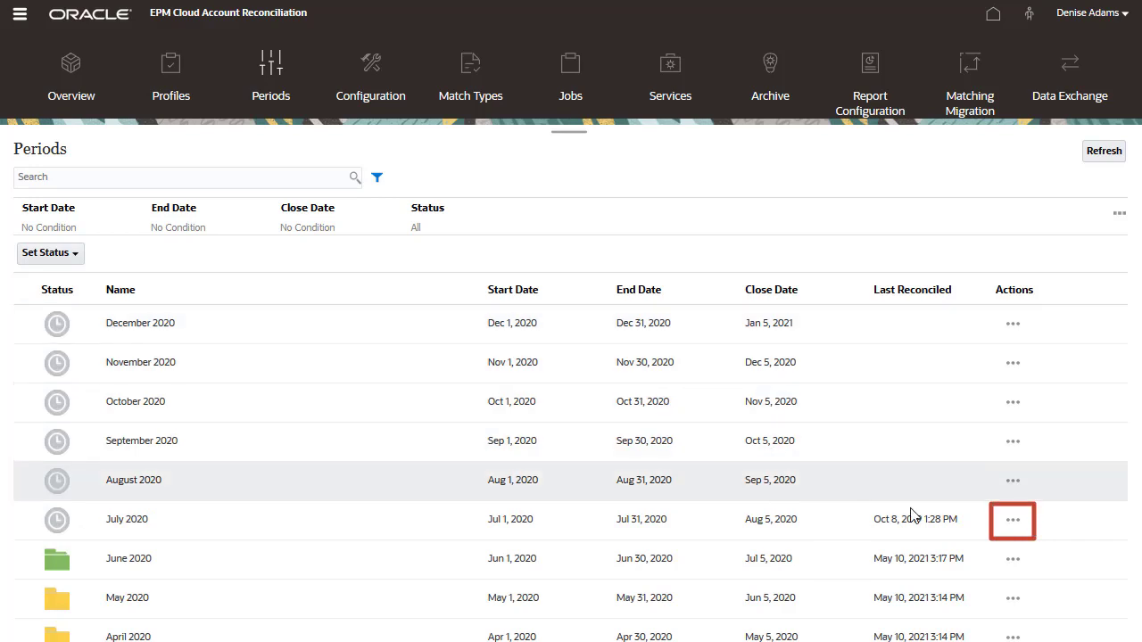
click(1014, 520)
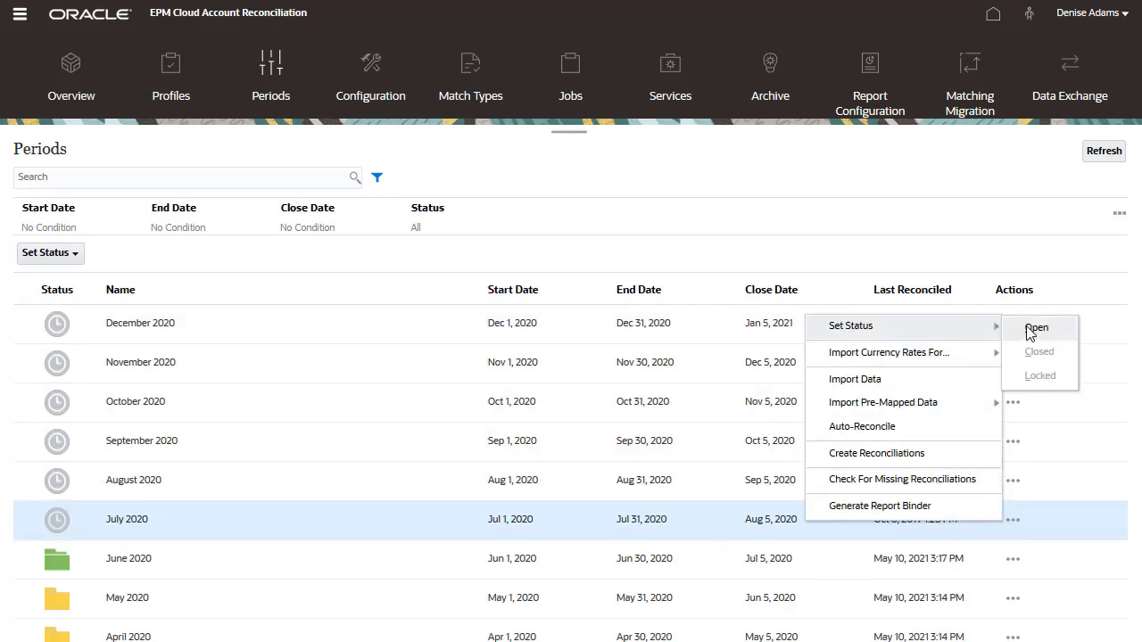
click(1038, 328)
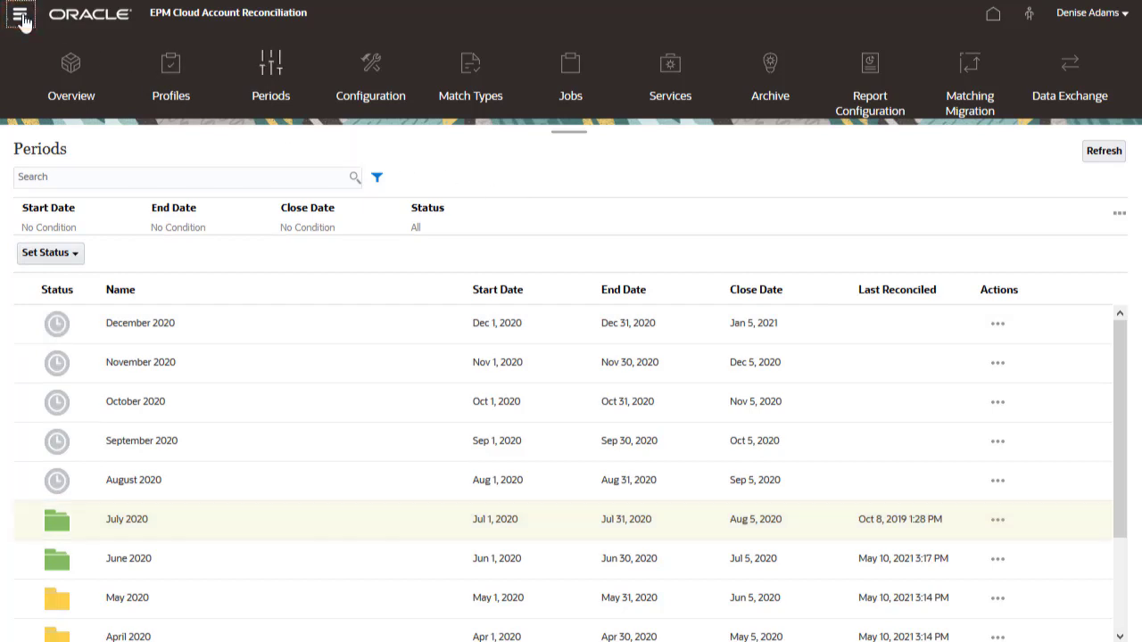
Return to the Reconciliations list via the Navigator before the Closed slide.
click(22, 18)
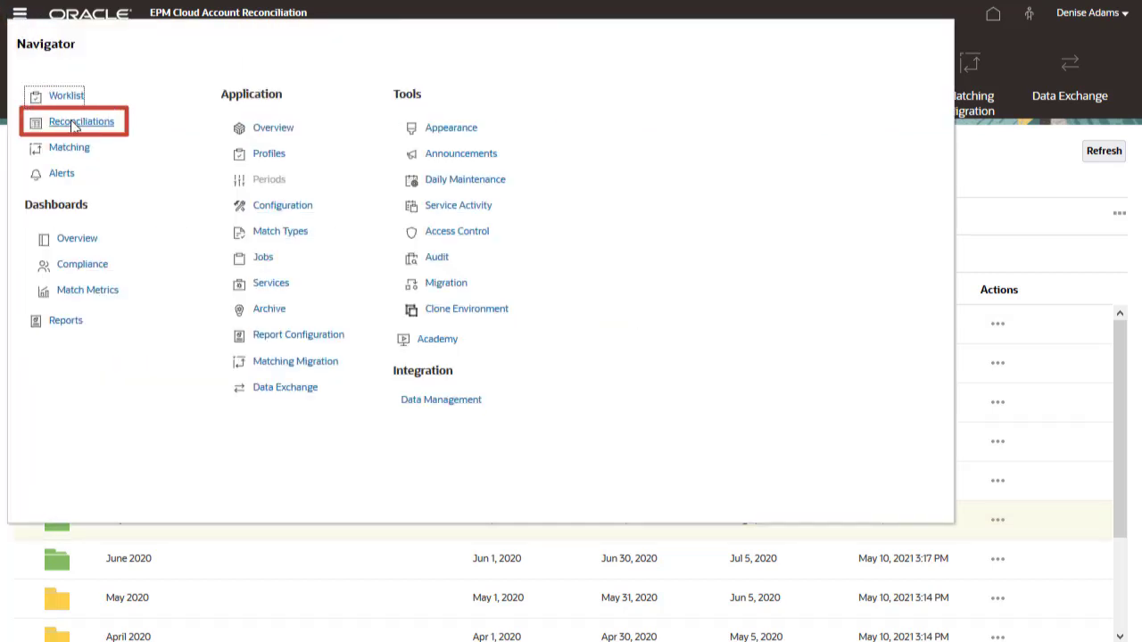
click(81, 122)
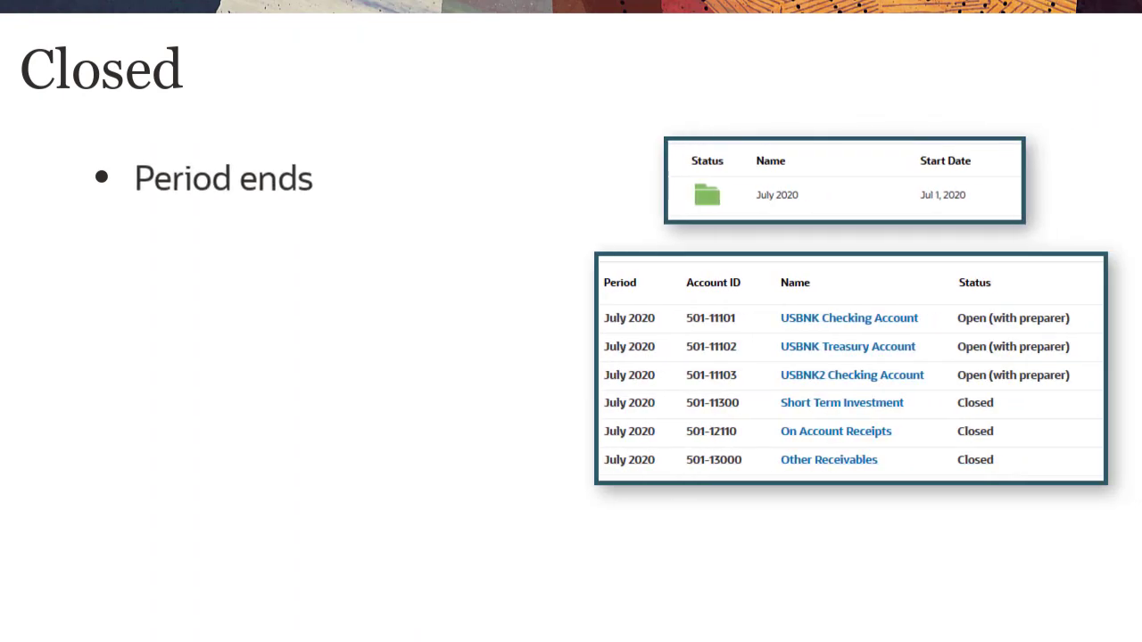
Step through the Closed and Locked status slides back to the Periods list.
click(707, 195)
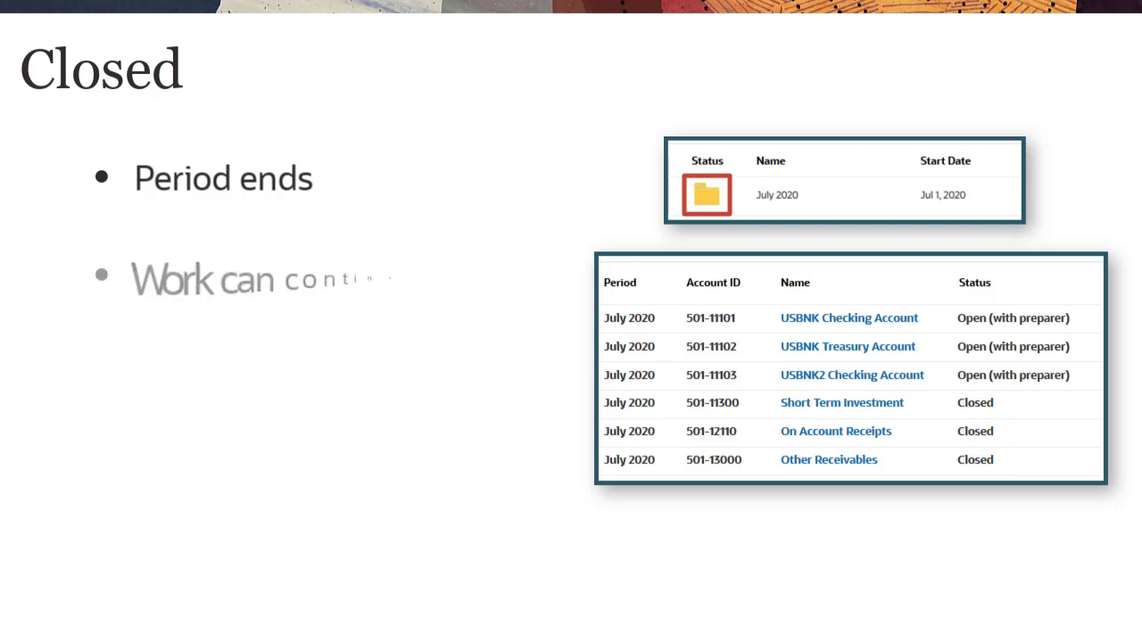
key(Right)
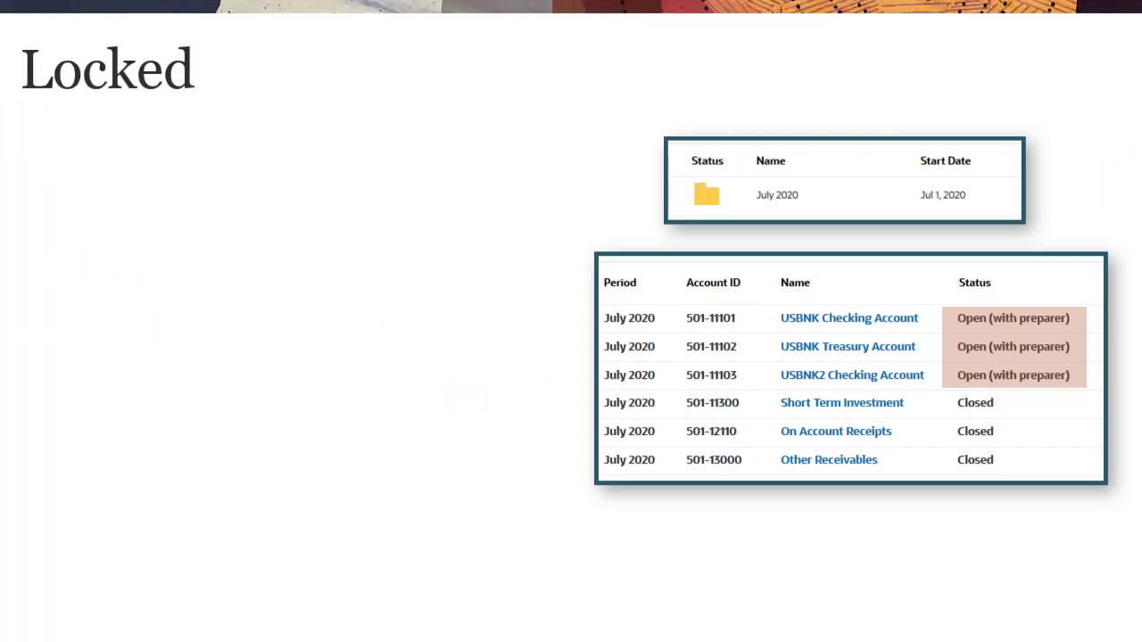
key(Right)
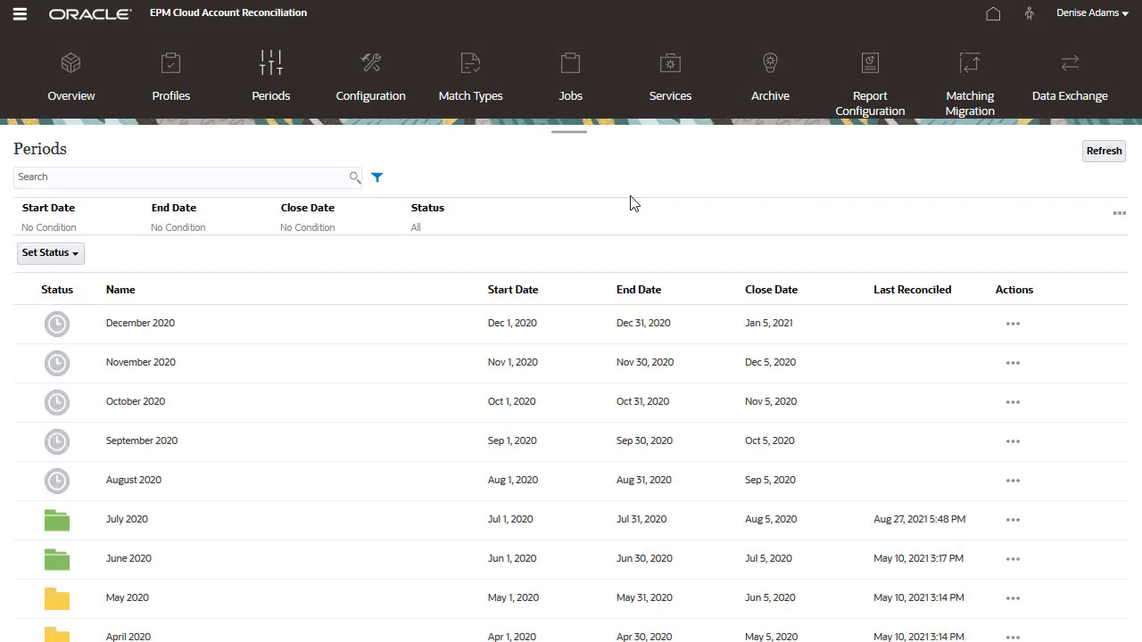
Show the Set Status choices (Open, Locked) for the closed May 2020 period.
click(125, 598)
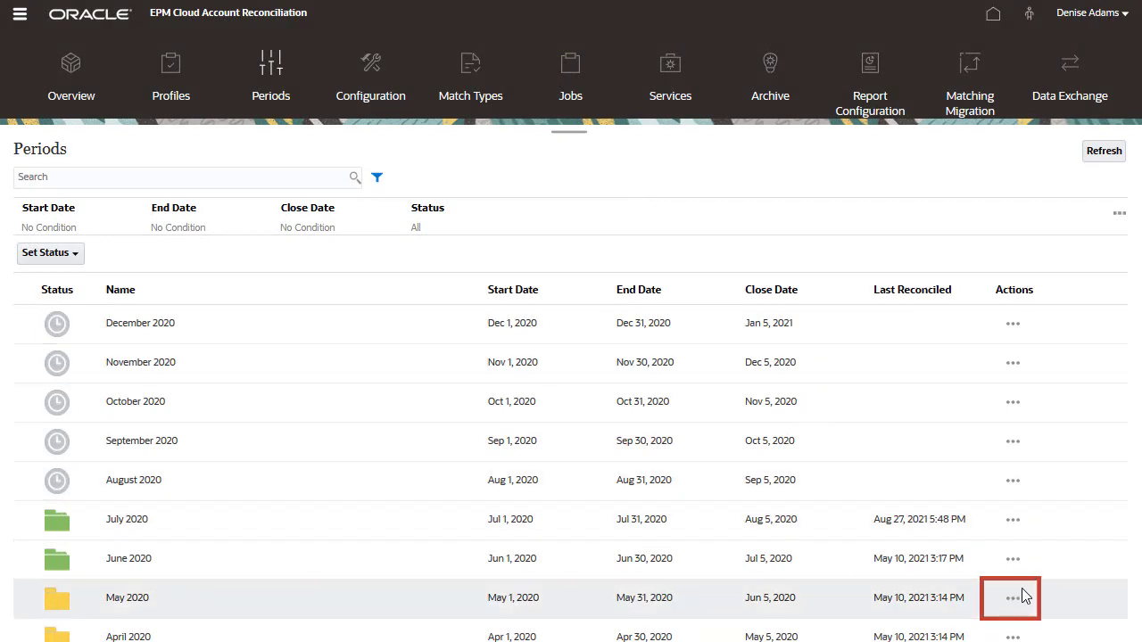
click(1013, 595)
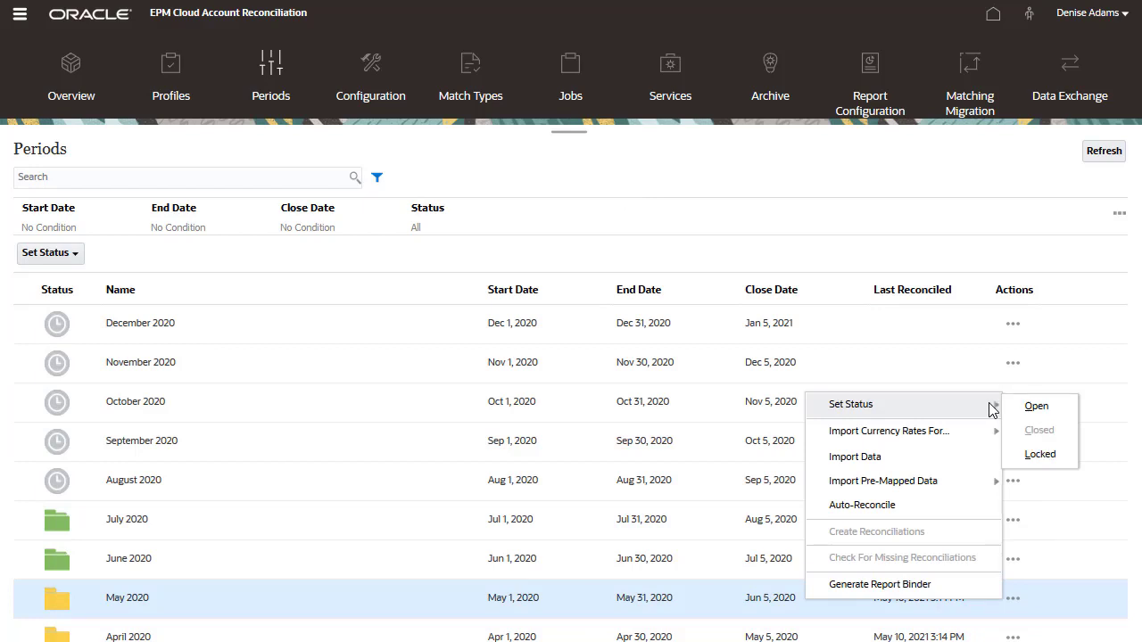